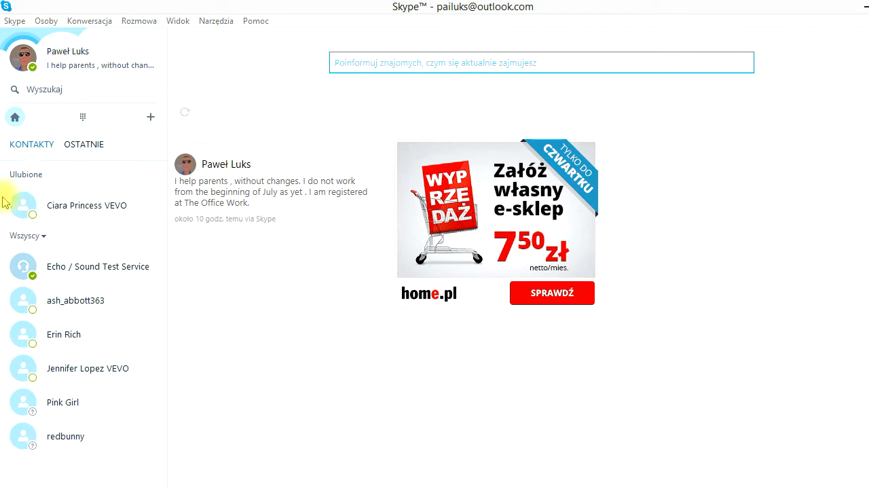
click(87, 205)
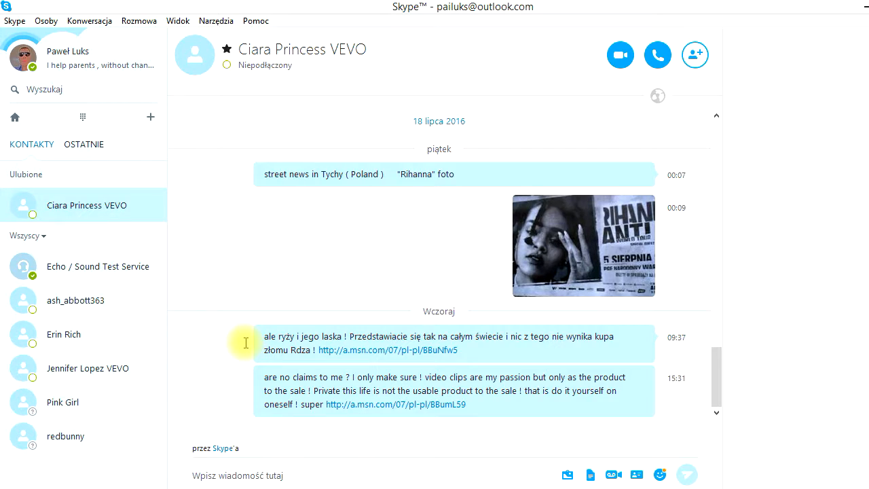
mouse_move(68, 326)
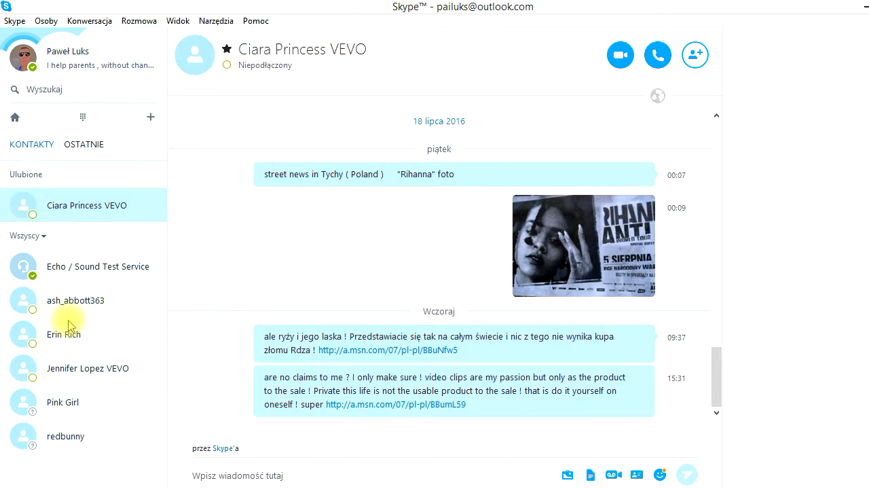
click(76, 300)
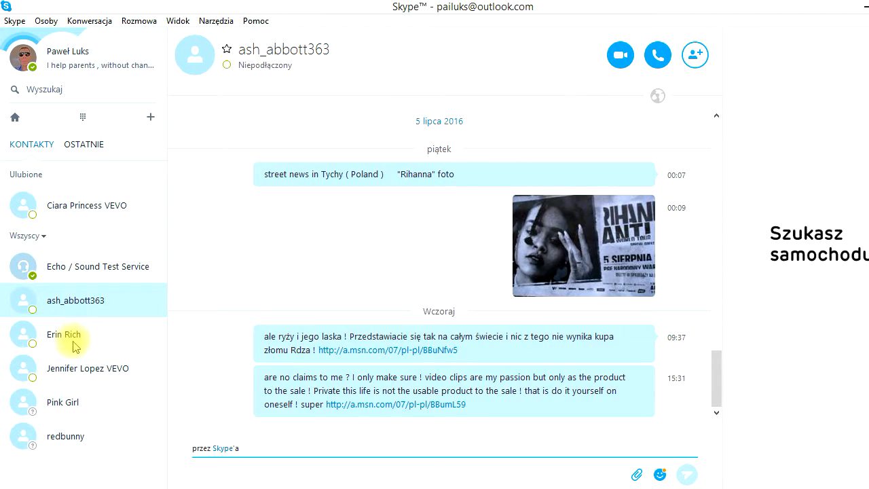
click(64, 334)
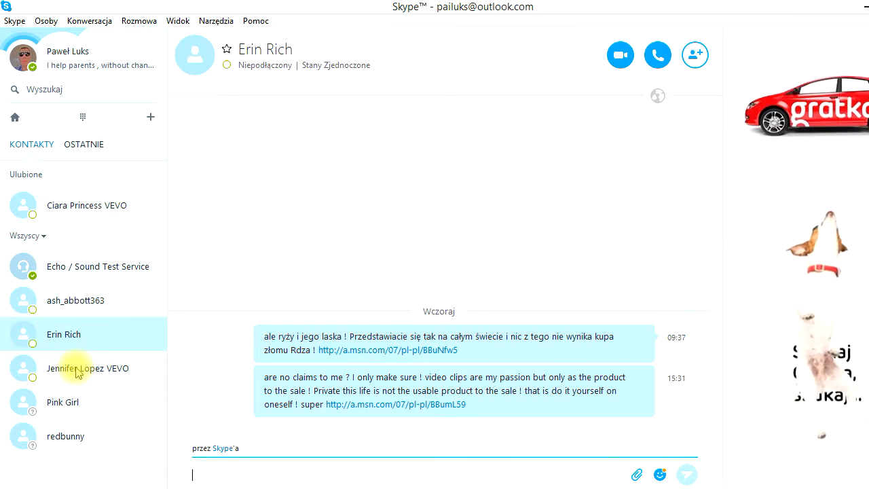
click(87, 368)
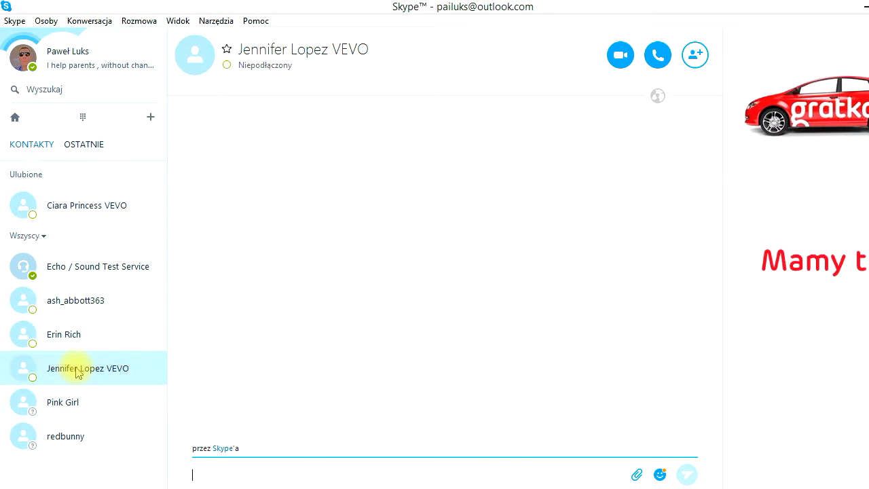
- View the chats with Pink Girl and redbunny
click(63, 402)
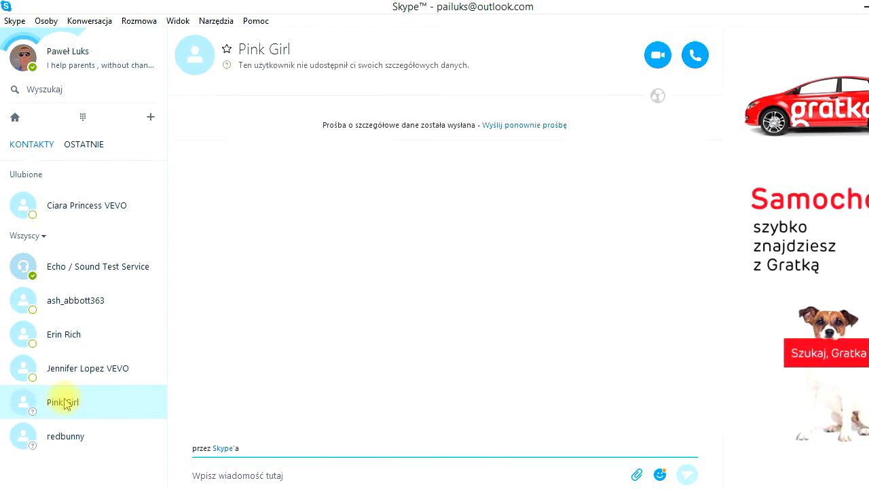
click(62, 402)
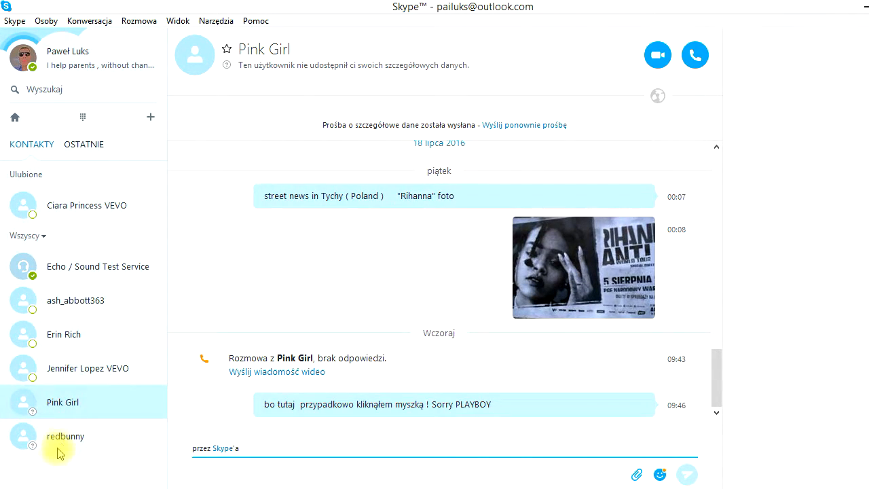
click(65, 436)
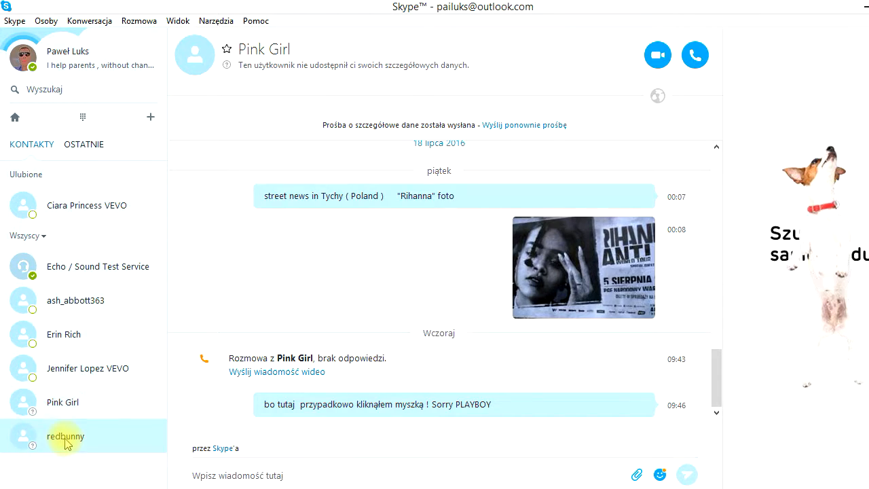
click(65, 436)
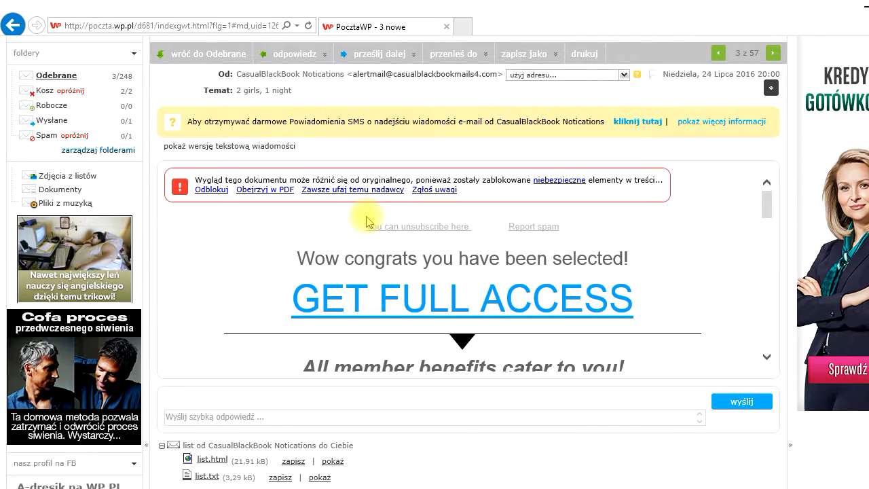
- Scroll through the '2 girls, 1 night' CasualBlackBook spam email down to its footer
scroll(down, 3)
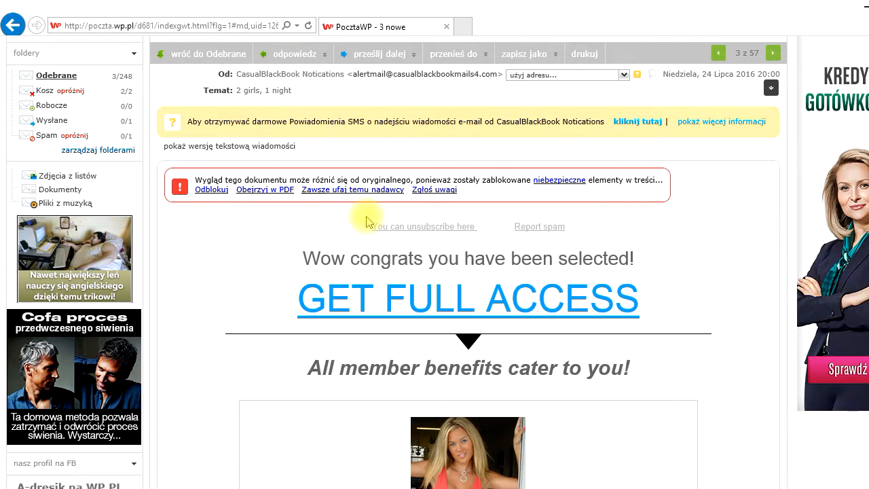
scroll(down, 3)
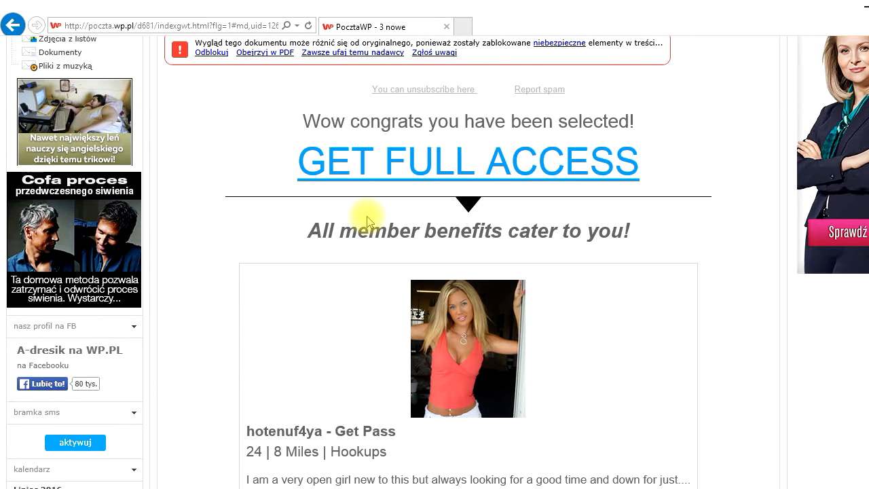
scroll(down, 3)
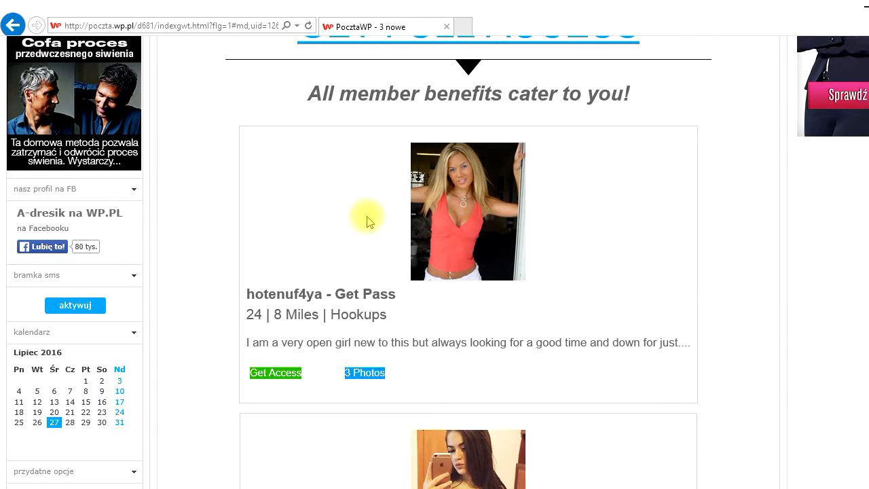
scroll(down, 3)
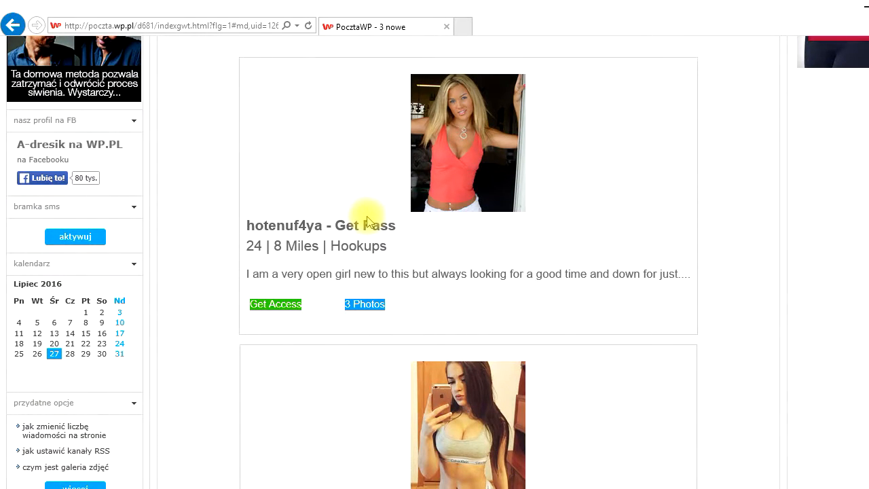
scroll(down, 3)
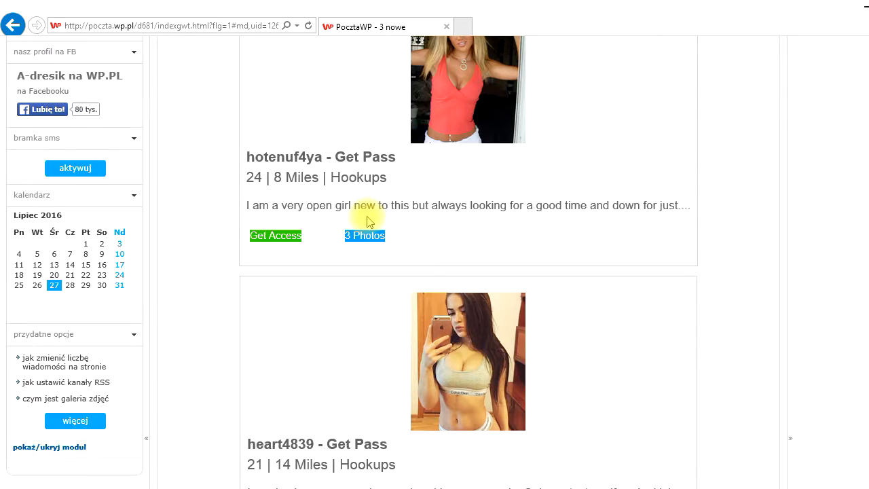
scroll(down, 3)
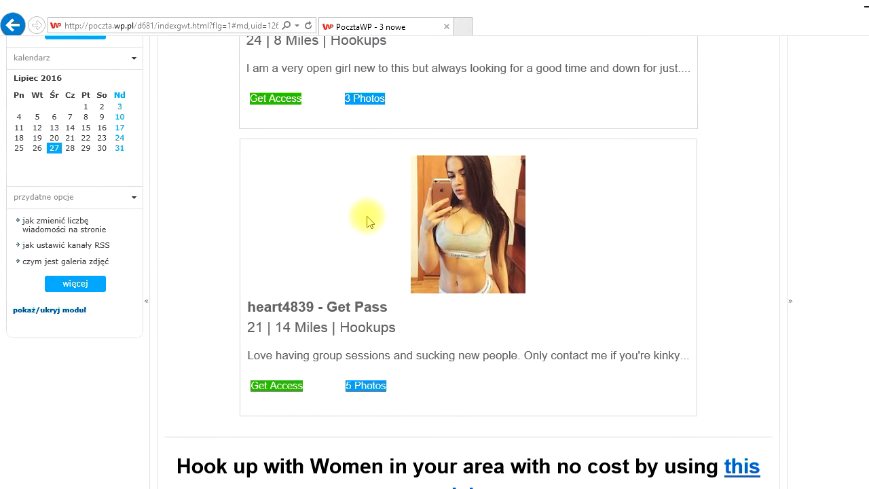
scroll(down, 3)
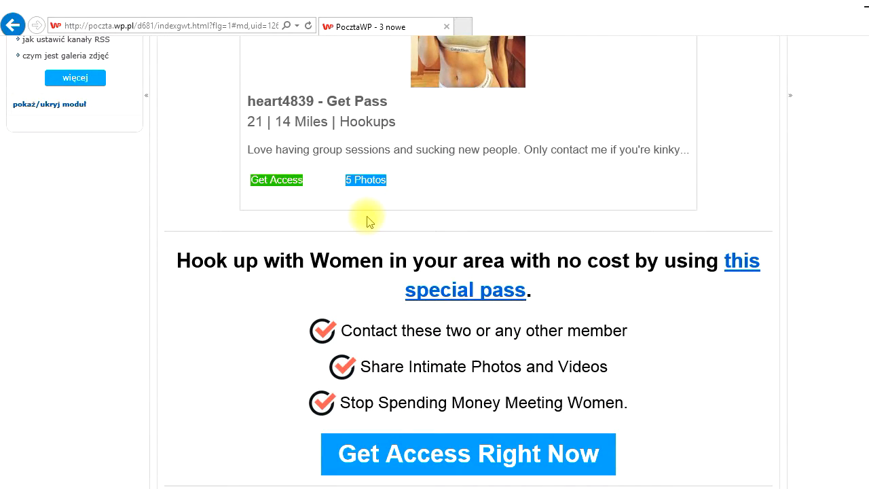
scroll(down, 3)
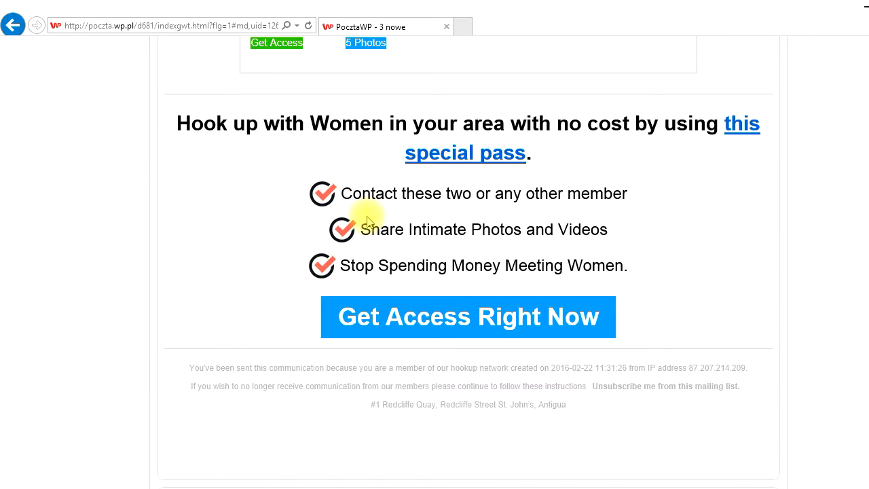
scroll(down, 3)
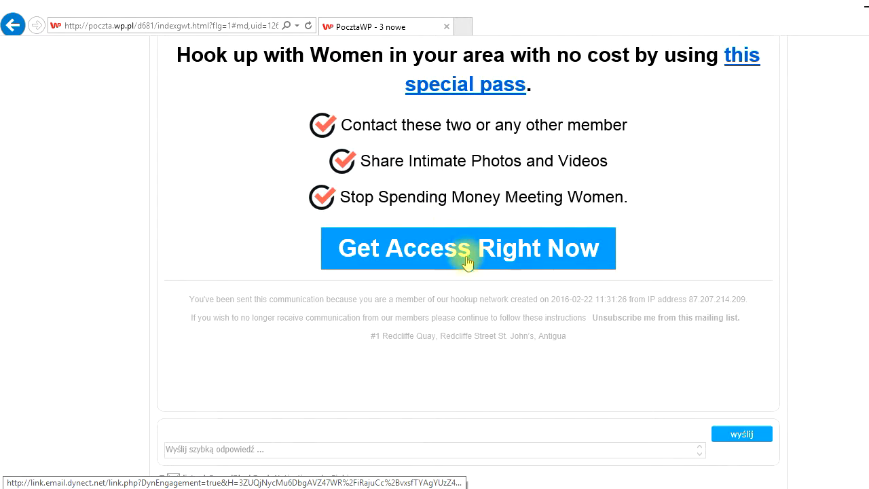
scroll(down, 3)
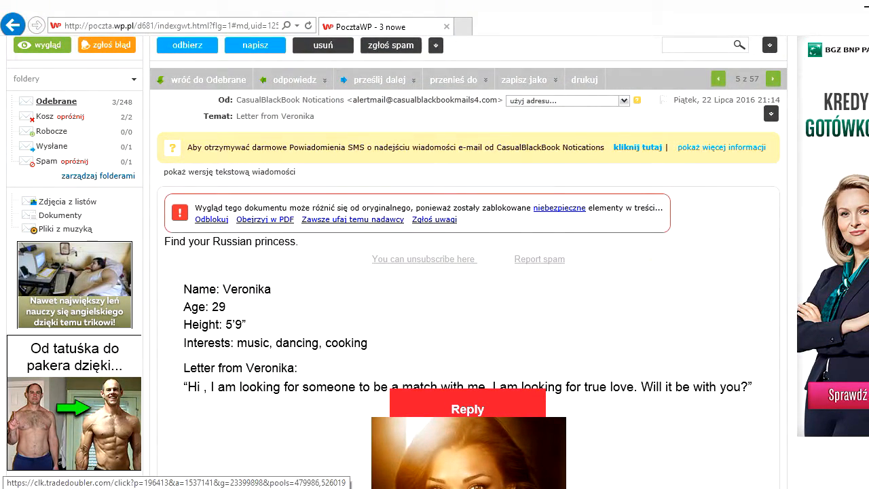
- Scroll through the 'Letter from Veronika' email down to the women gallery and footer
scroll(down, 3)
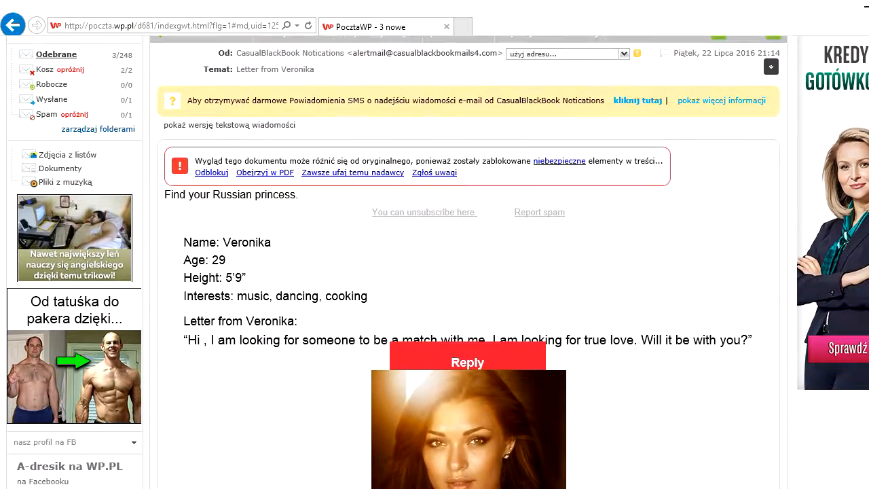
scroll(down, 3)
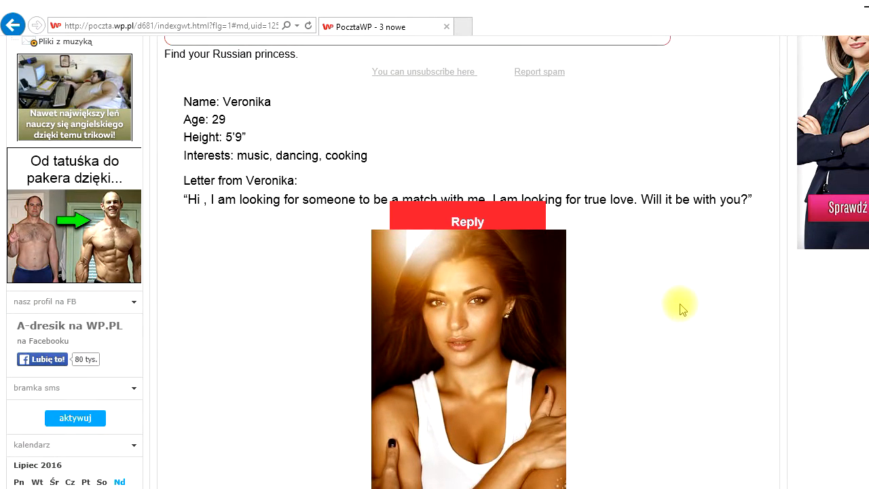
scroll(down, 3)
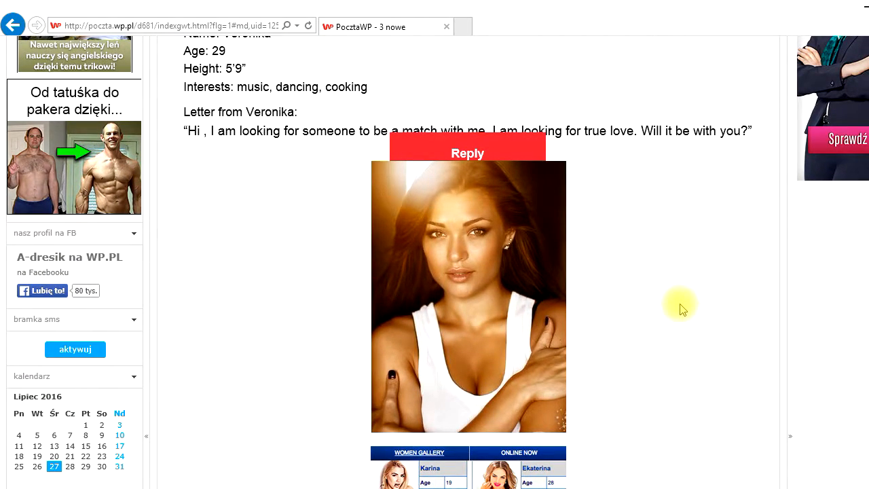
scroll(down, 3)
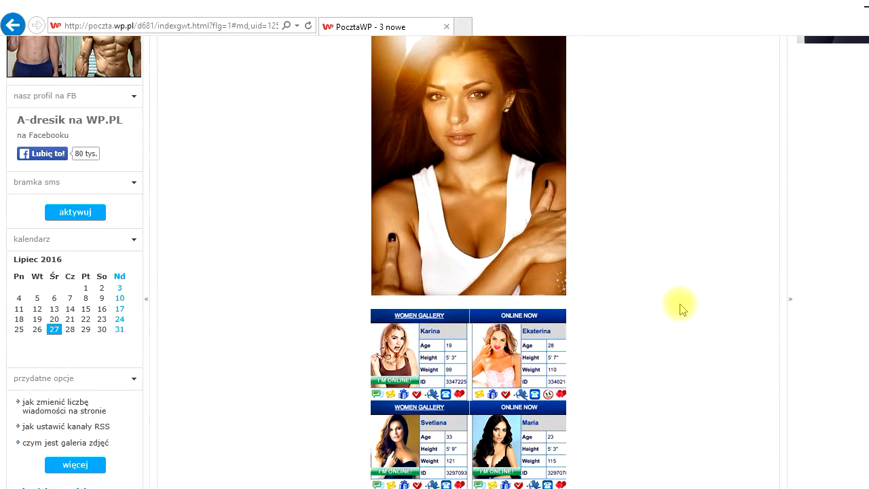
scroll(down, 3)
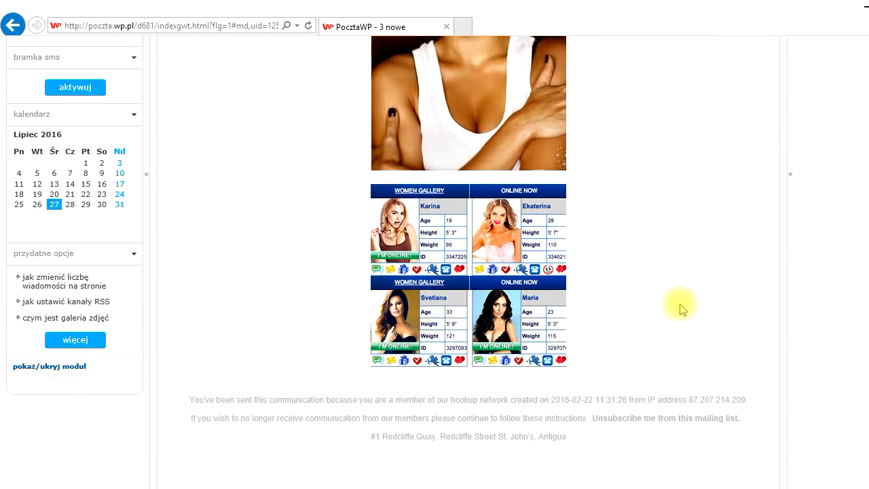
scroll(down, 3)
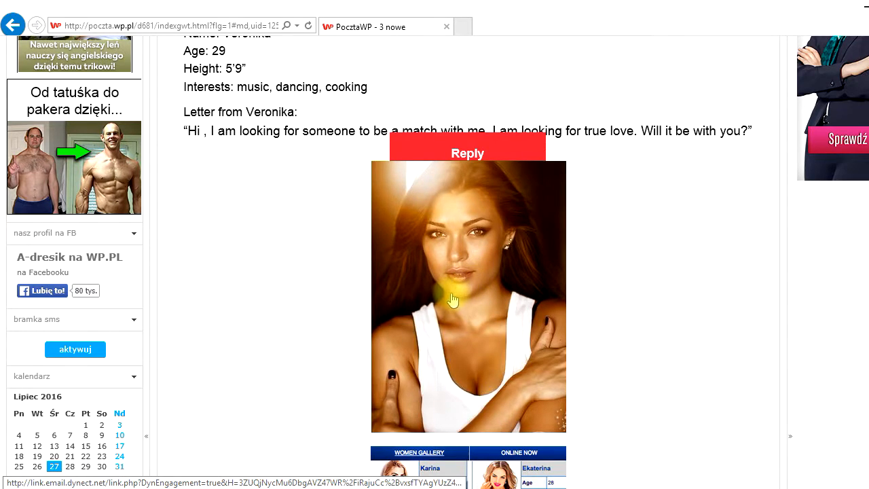
mouse_move(535, 358)
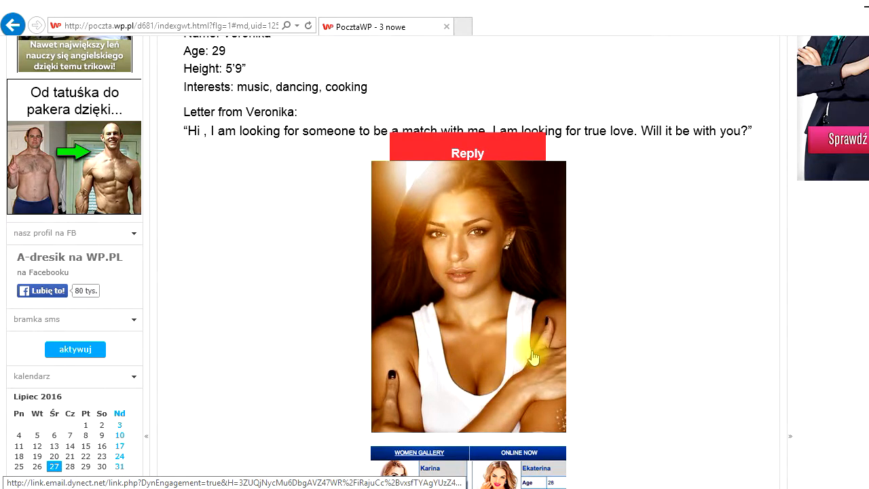
mouse_move(518, 405)
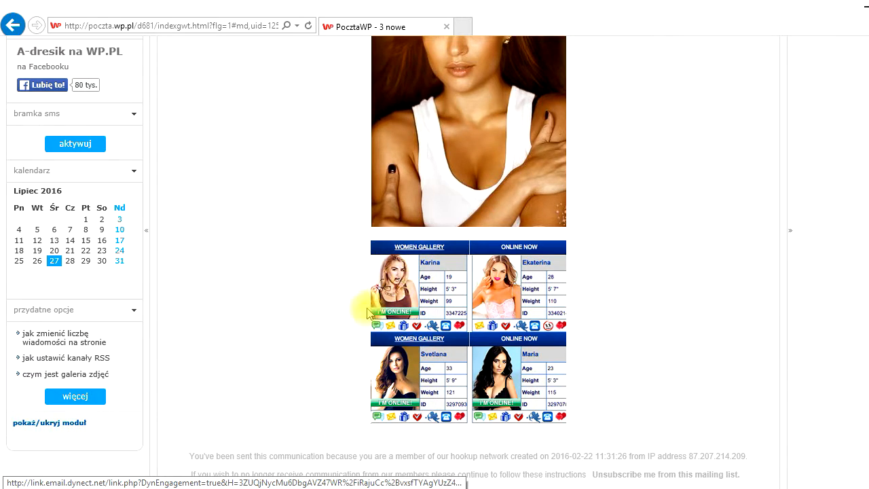
mouse_move(505, 288)
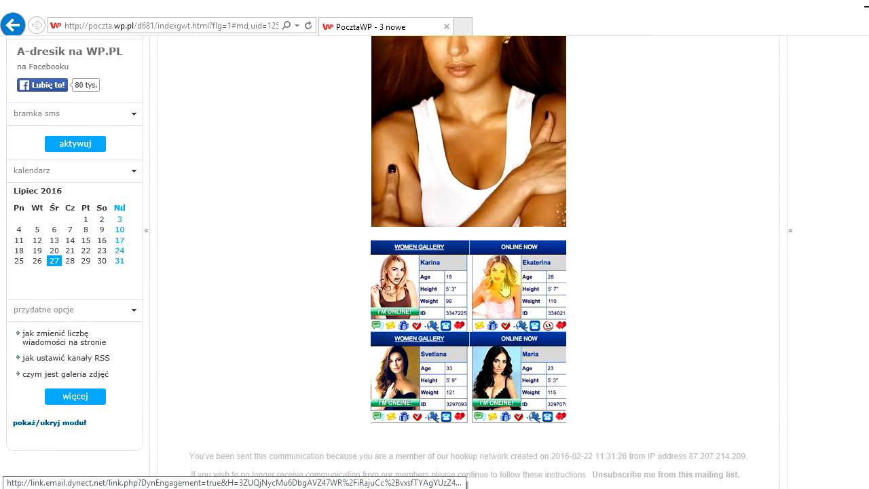